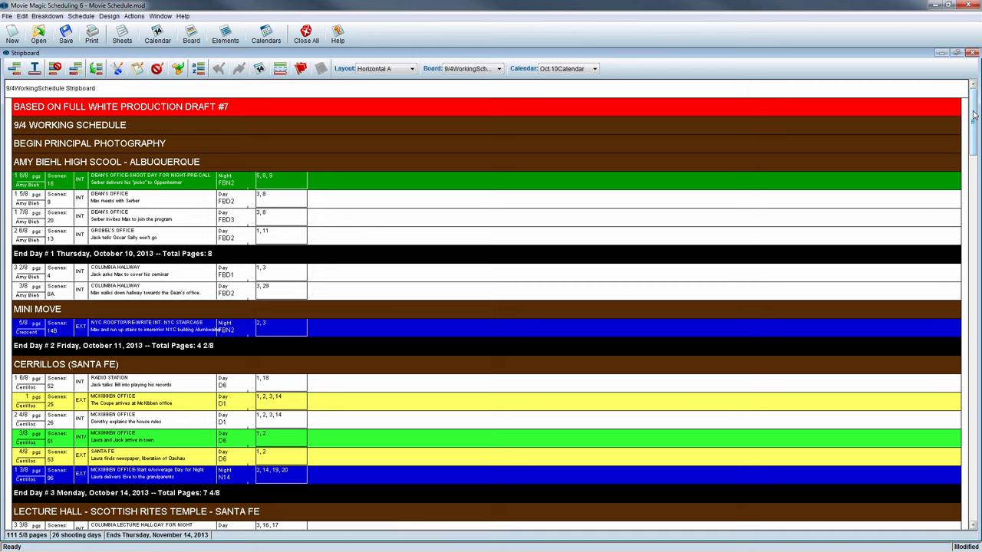
Bring up the Stripboard Manager listing the schedule's nine stripboards via Schedule > Stripboard Manager
scroll("down", 3)
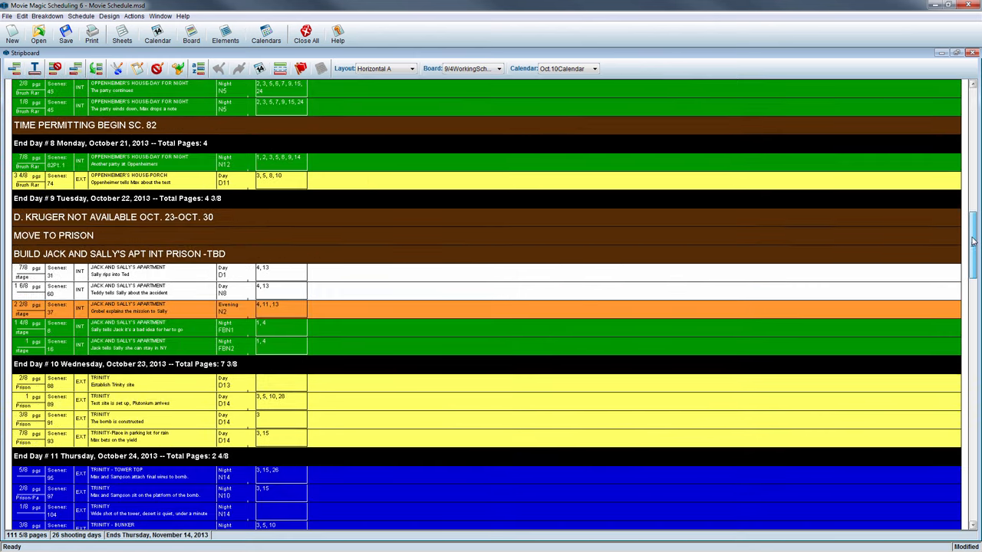
scroll("down", 3)
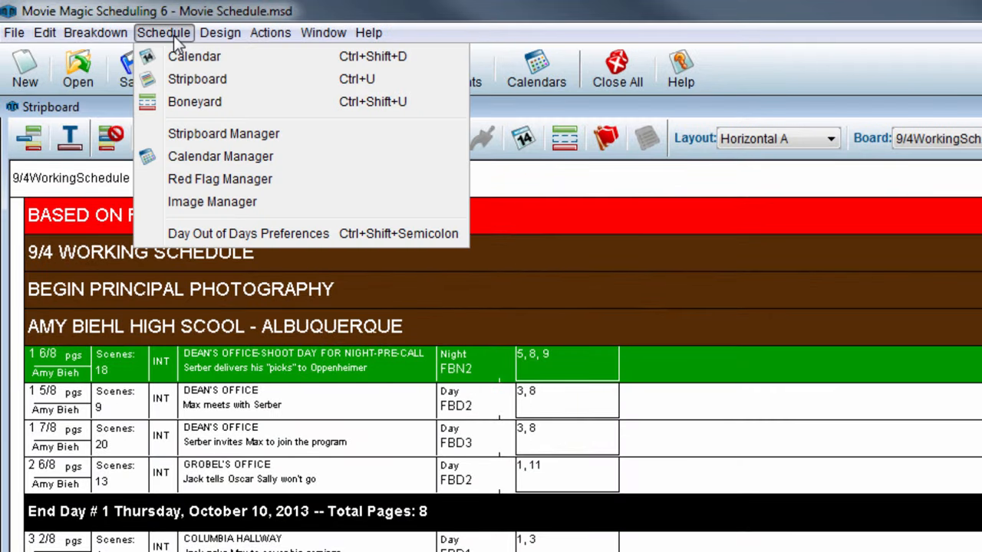
mouse_move(310, 138)
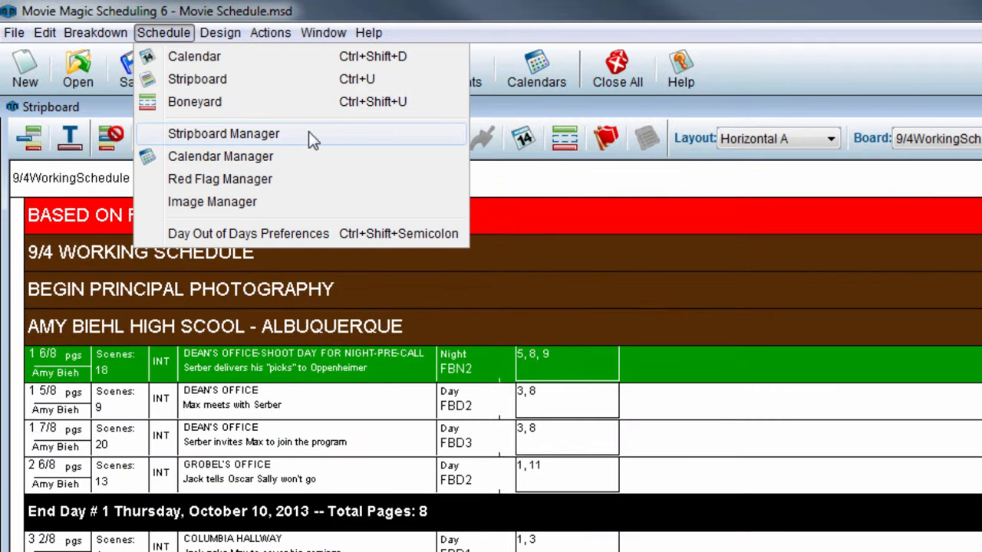
left_click(224, 134)
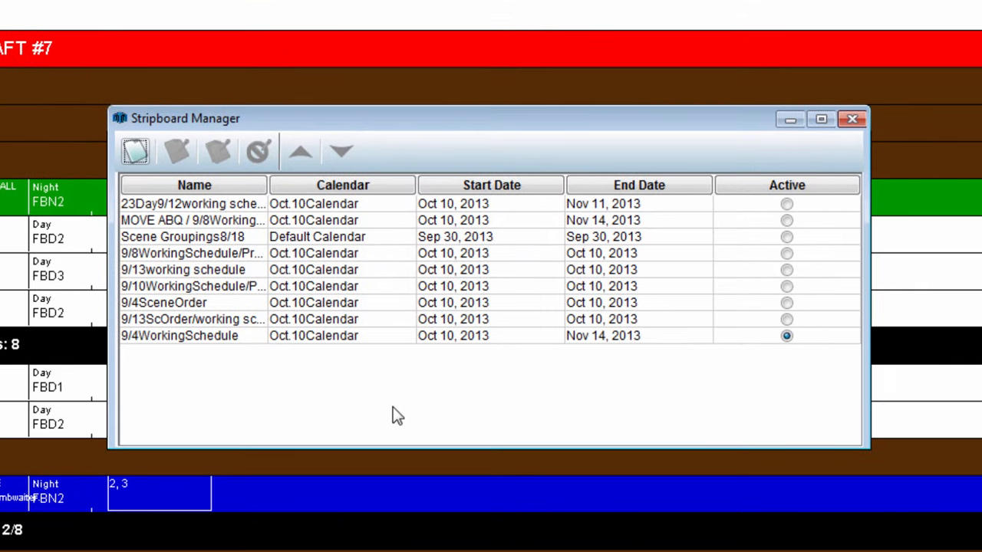
Select the 9/4WorkingSchedule row as the board to duplicate
left_click(179, 336)
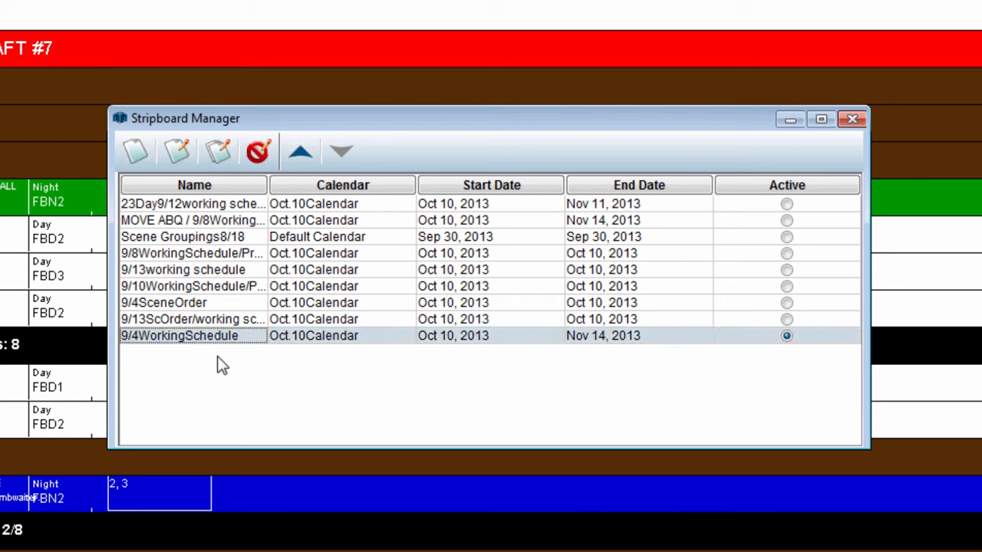
mouse_move(246, 388)
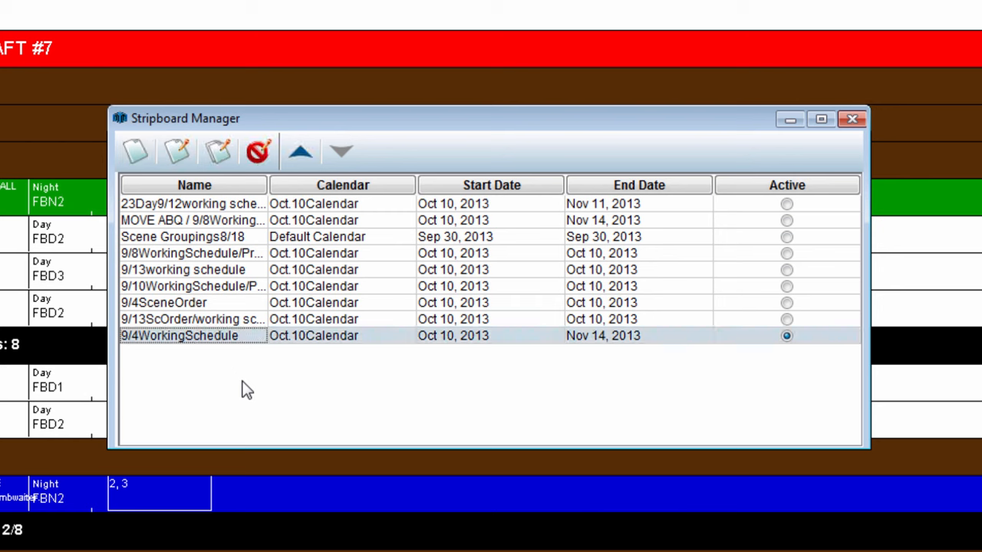
mouse_move(221, 247)
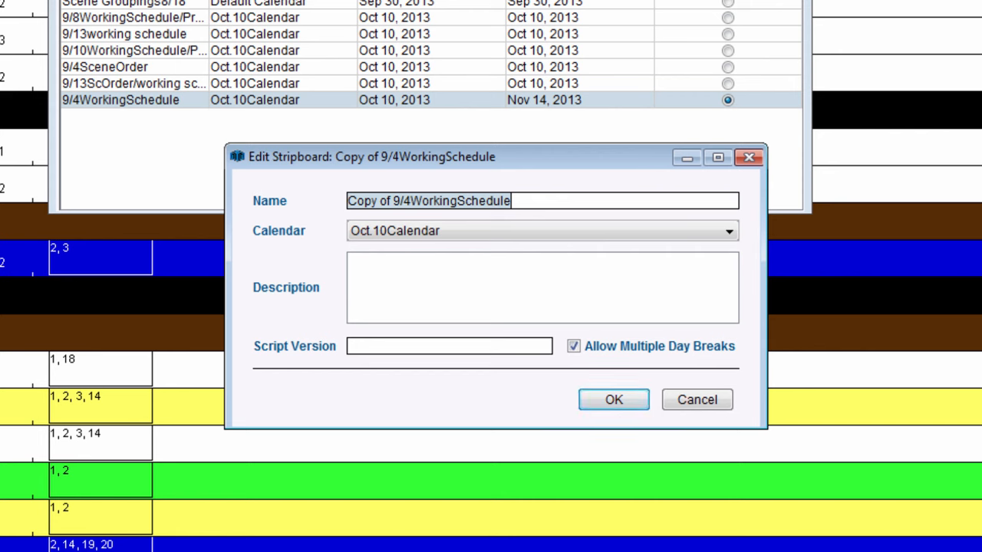
Duplicate 9/4WorkingSchedule as a new board named 'New Stripboard' and confirm
double_click(369, 201)
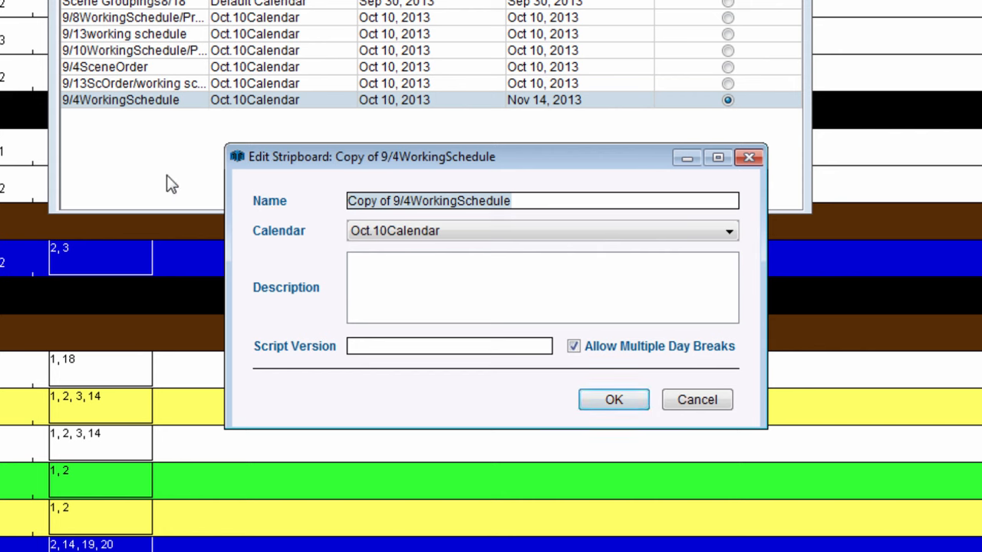
type("New Stripboard")
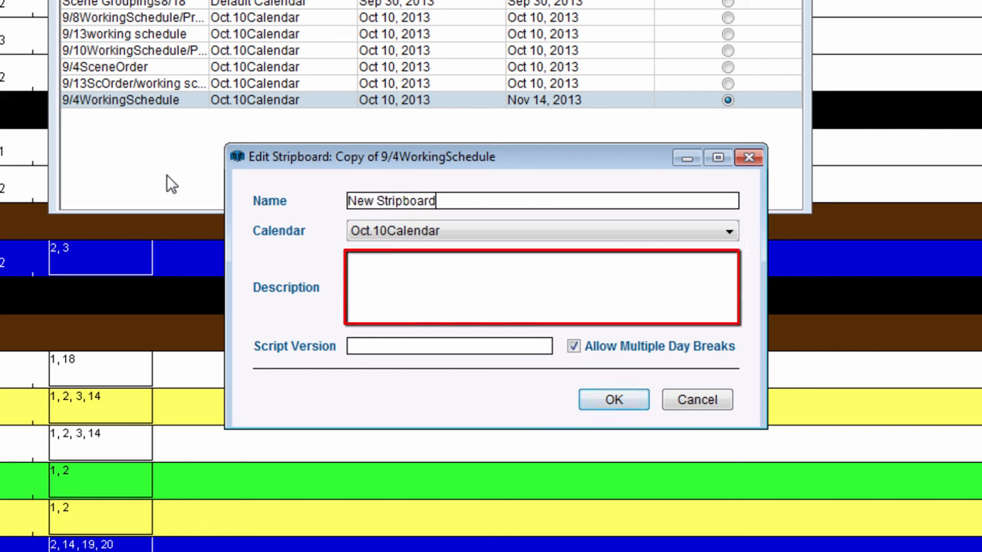
left_click(449, 346)
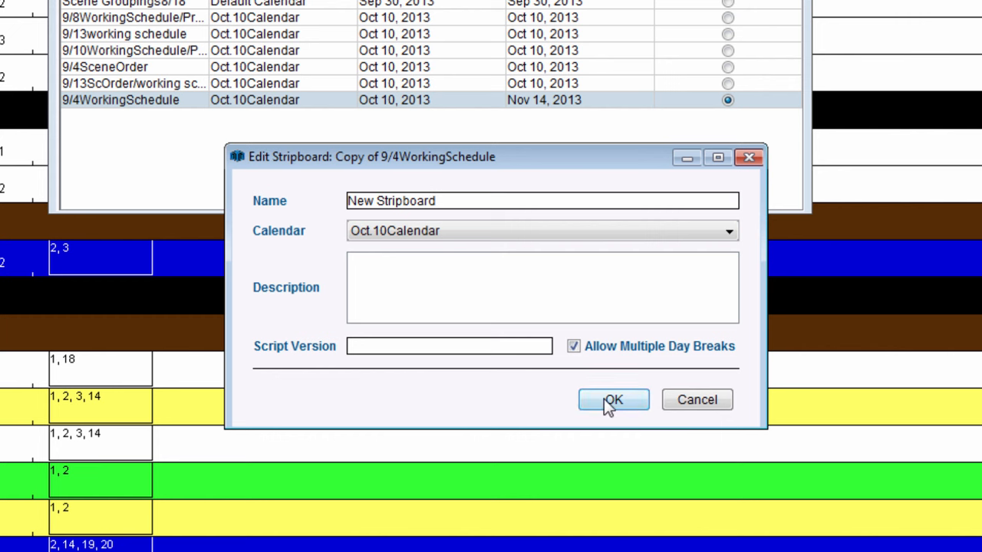
left_click(613, 400)
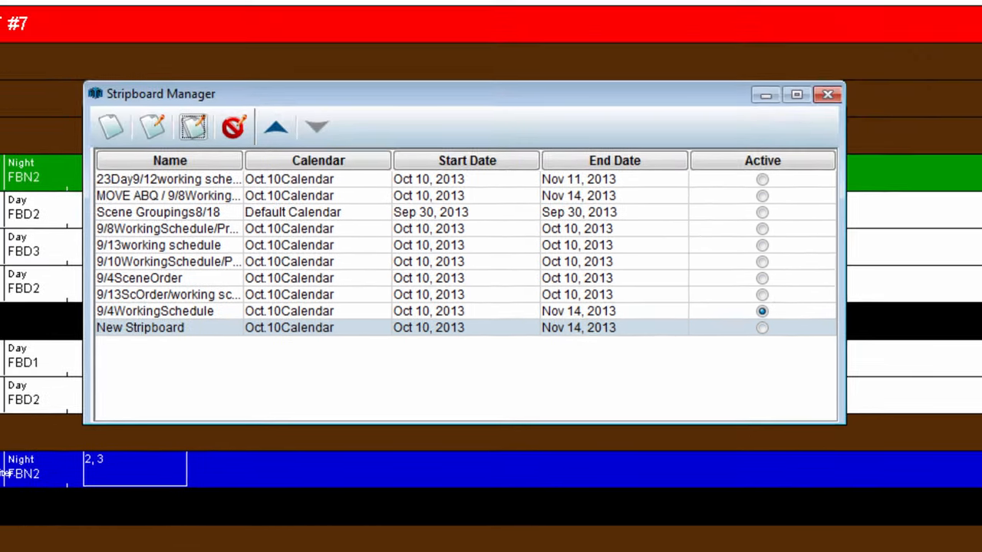
Close the Stripboard Manager, leaving 9/4WorkingSchedule as the current board
left_click(140, 327)
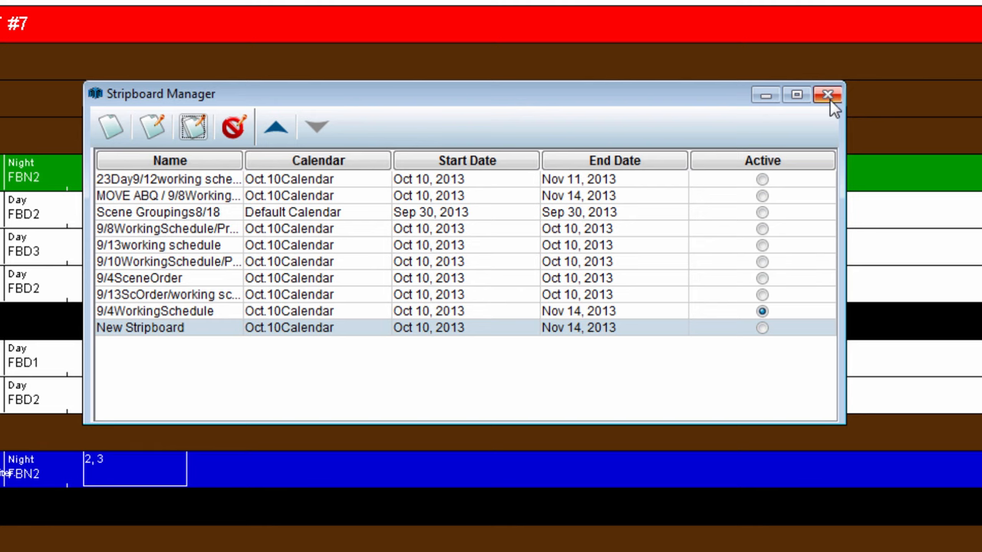
left_click(828, 94)
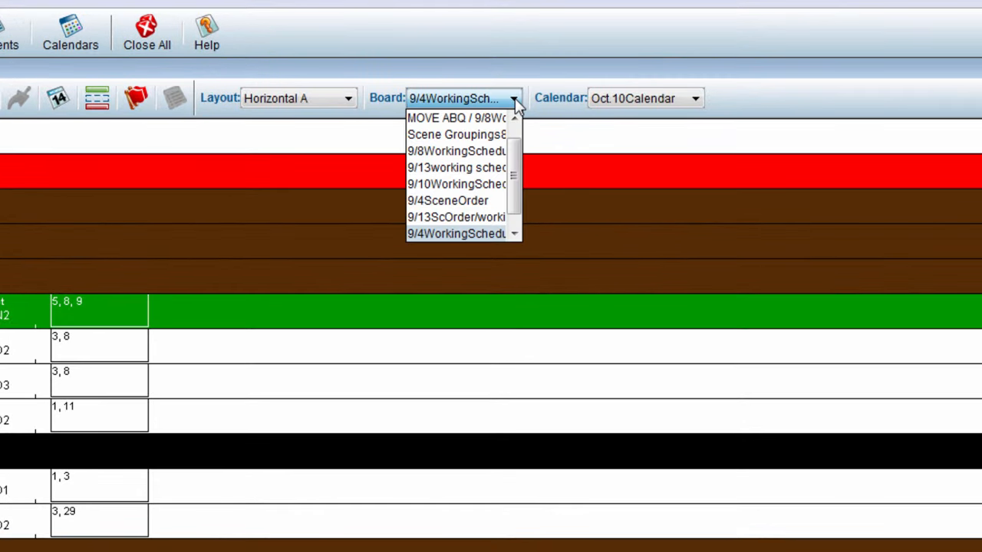
Switch the stripboard view's Board selection to New Stripboard
scroll("down", 3)
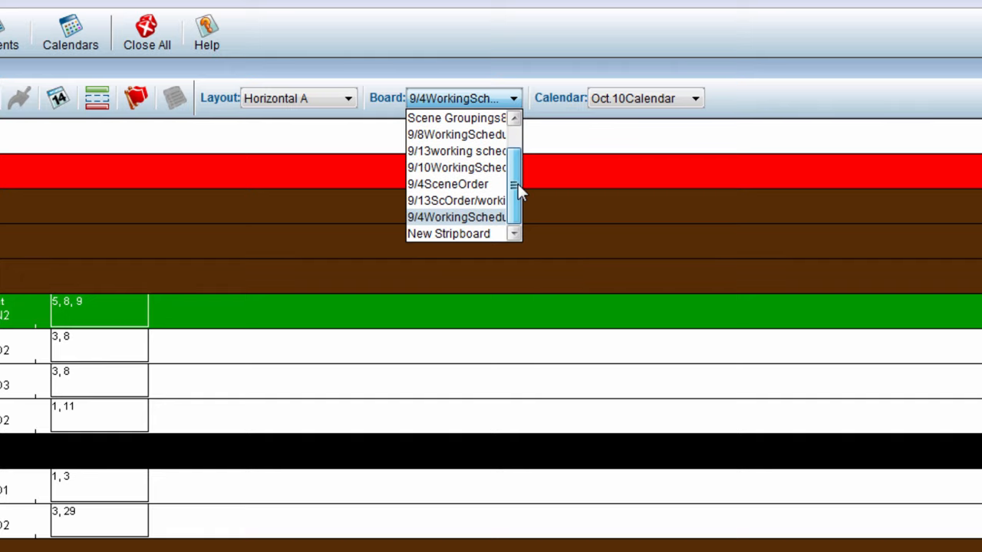
left_click(449, 234)
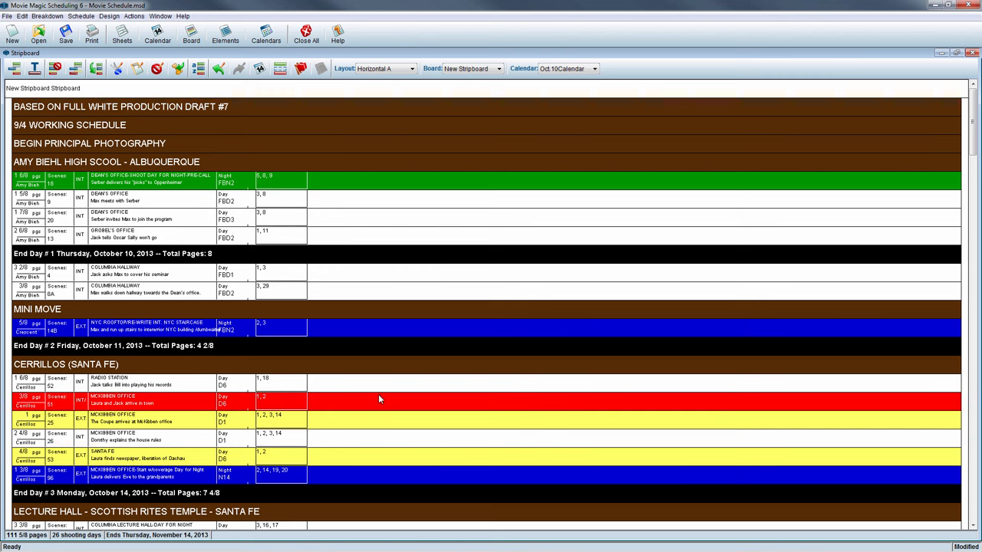
mouse_move(439, 423)
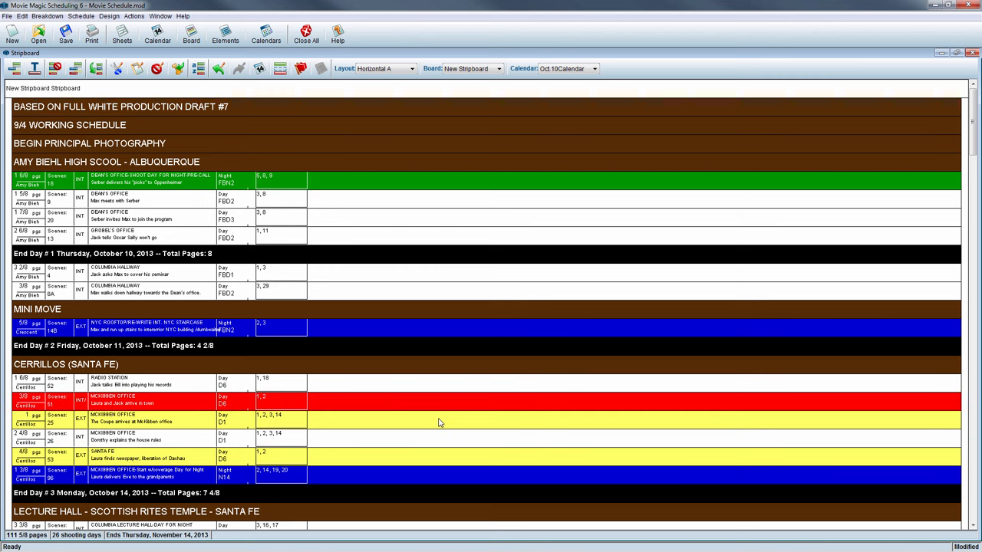